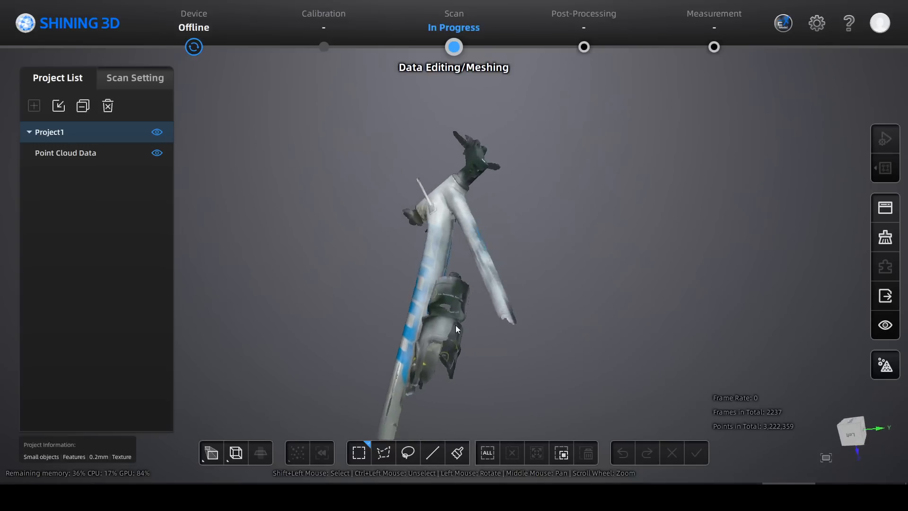
# Step: Hide the scanned frame surfaces leaving only the modelled tube, then switch to the rack design
pyautogui.moveTo(458, 327); pyautogui.dragTo(403, 225)
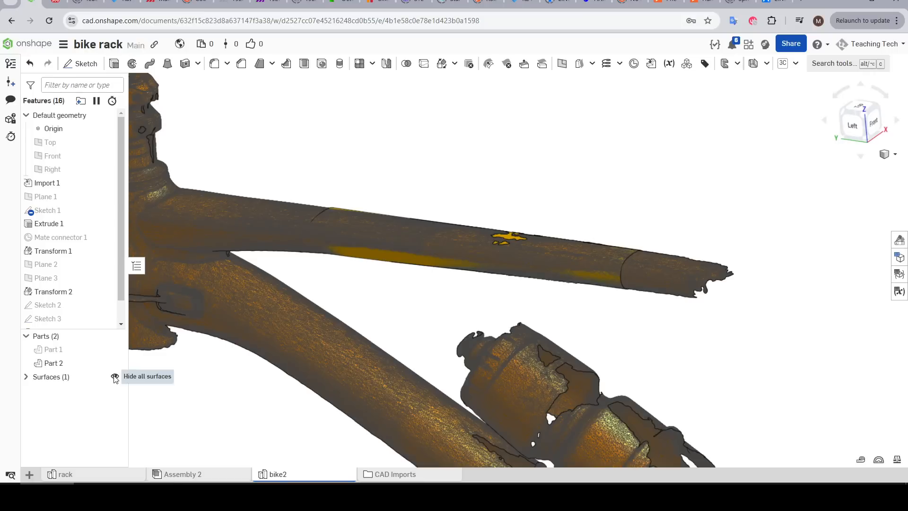
pyautogui.click(114, 376)
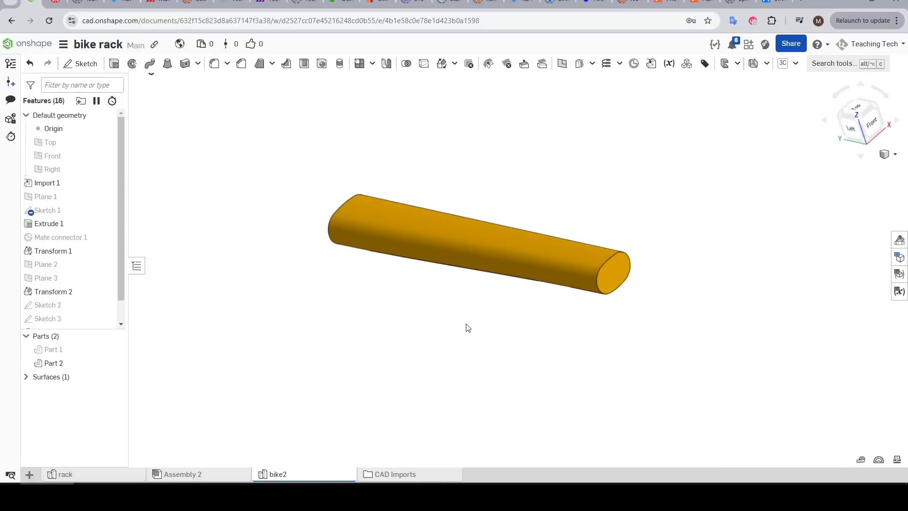
pyautogui.click(66, 474)
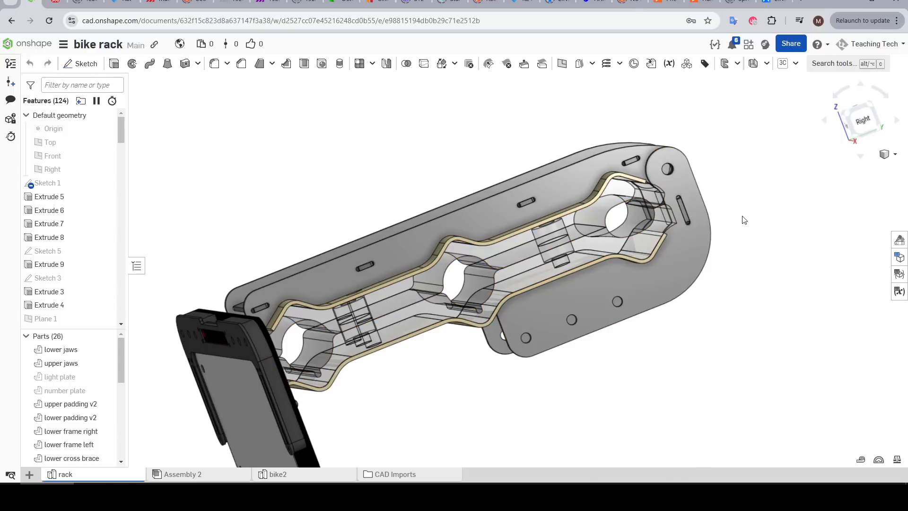
pyautogui.moveTo(476, 378)
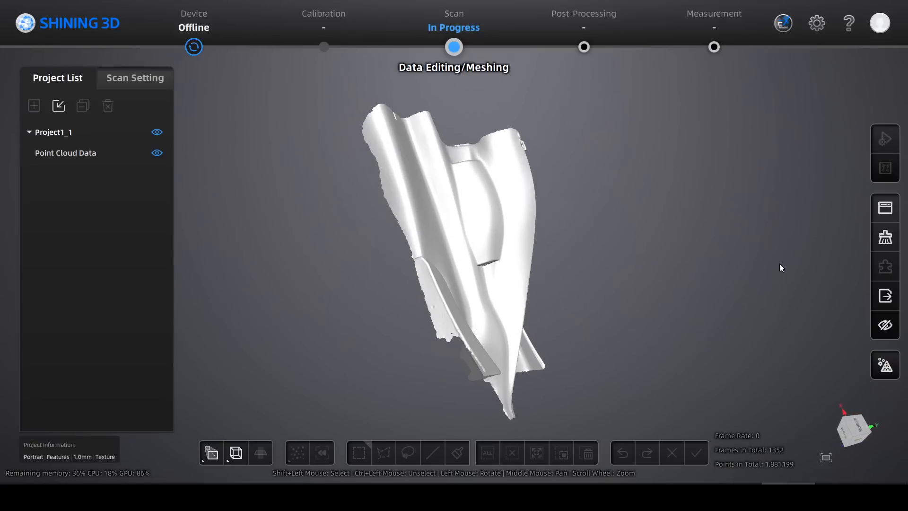
pyautogui.moveTo(452, 231); pyautogui.dragTo(306, 237)
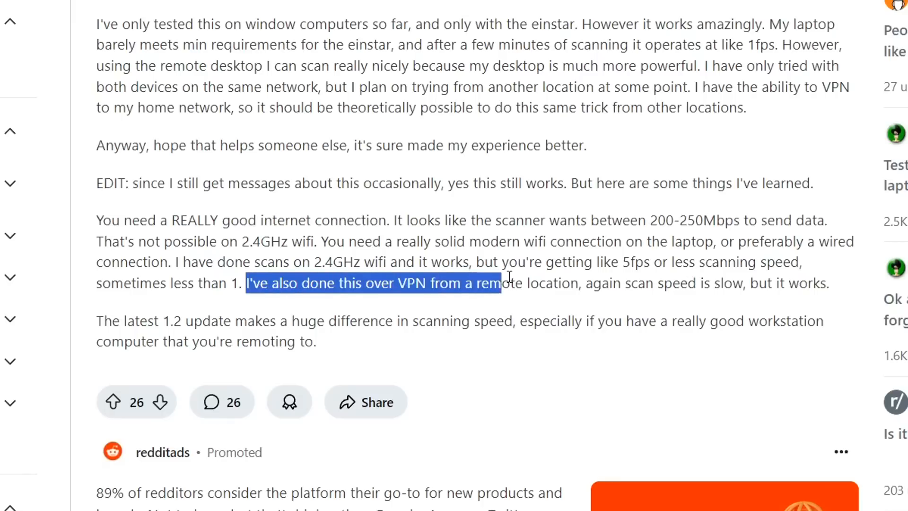
# Step: Highlight the sentence about scanning over VPN from a remote location
pyautogui.moveTo(499, 283); pyautogui.dragTo(832, 282)
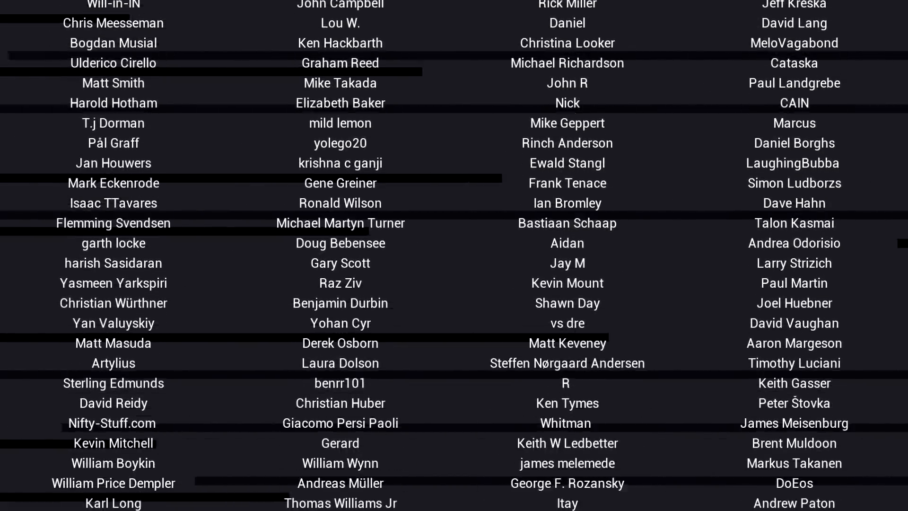
pyautogui.scroll(-3)
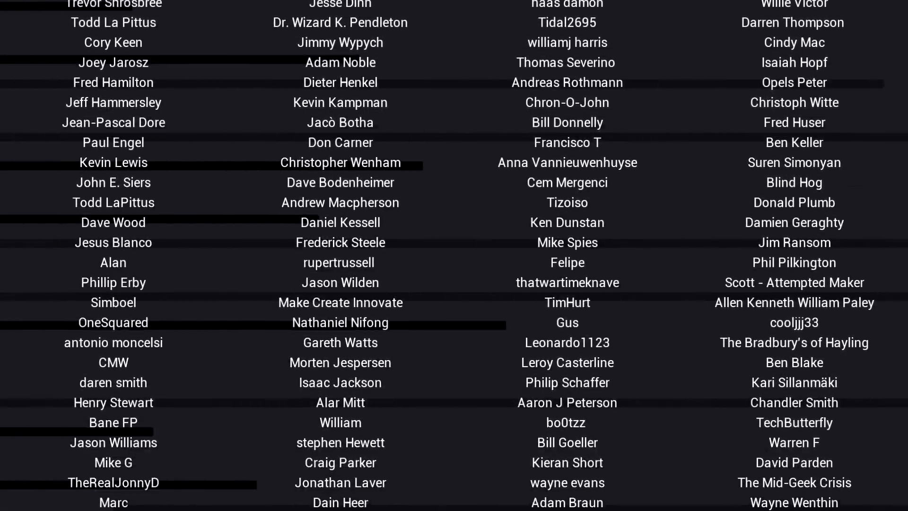